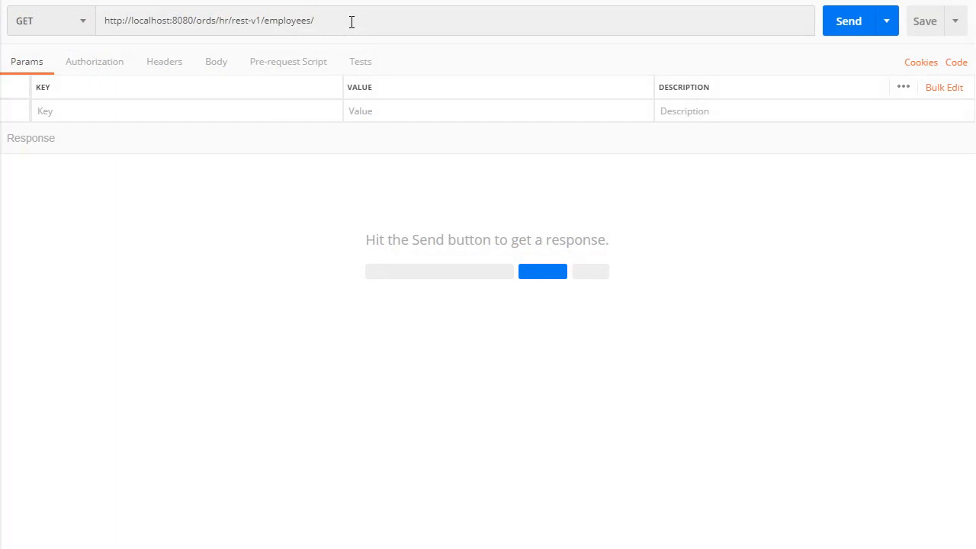
pyautogui.moveTo(494, 61)
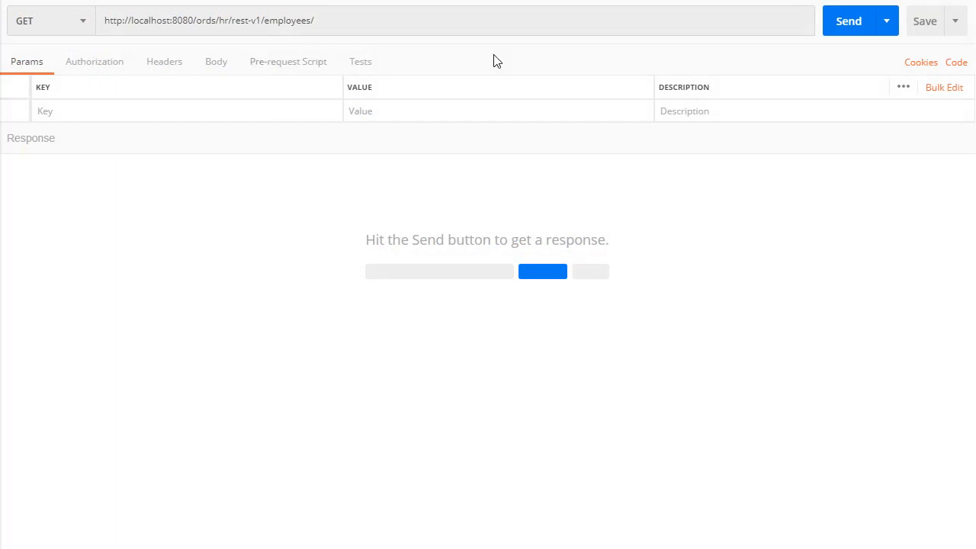
# Send GET /ords/hr/rest-v1/employees/ and review the 200 OK JSON employee list
pyautogui.click(848, 21)
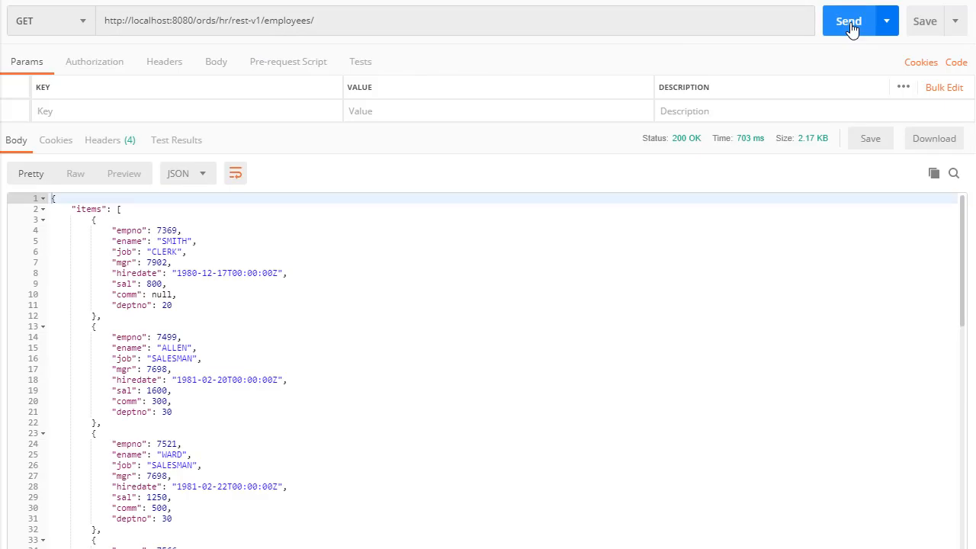
pyautogui.scroll(-3)
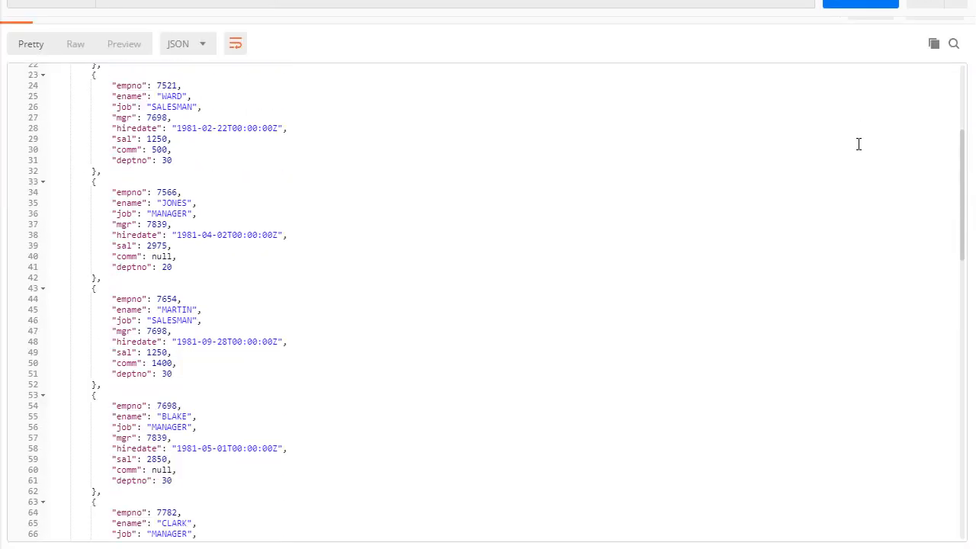
pyautogui.scroll(-3)
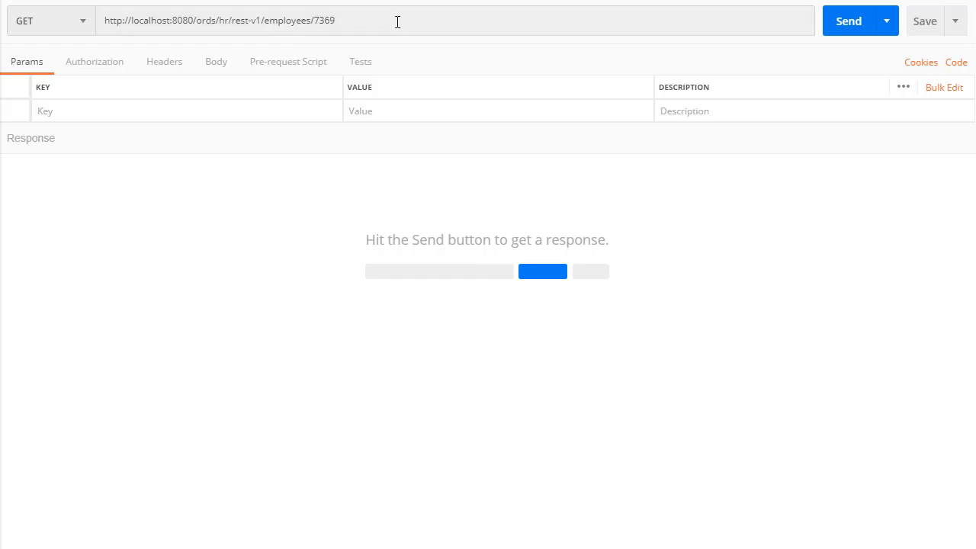
pyautogui.moveTo(735, 40)
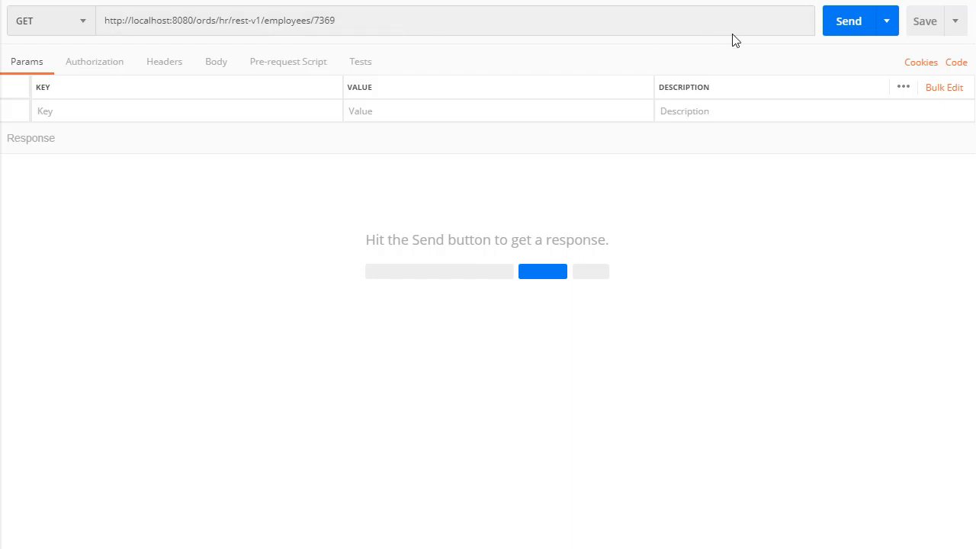
# Send GET /ords/hr/rest-v1/employees/7369 for the single employee record
pyautogui.click(848, 22)
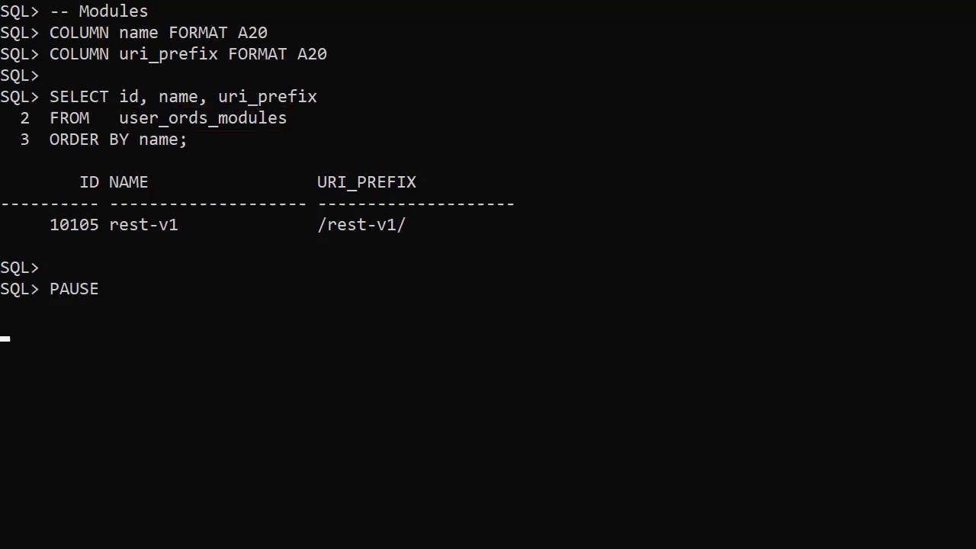
# Continue the SQL*Plus script past its PAUSE after the user_ords_modules listing
pyautogui.press('enter')
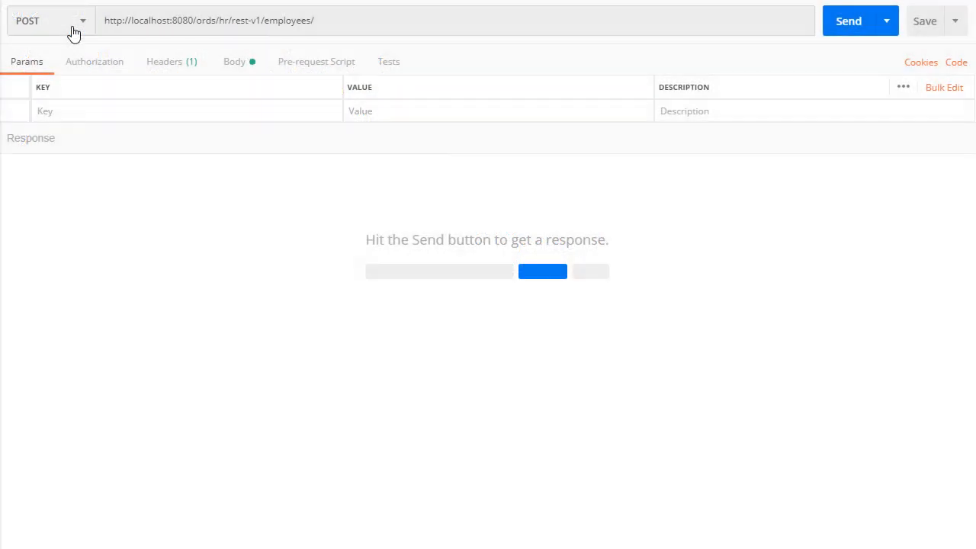
pyautogui.moveTo(389, 39)
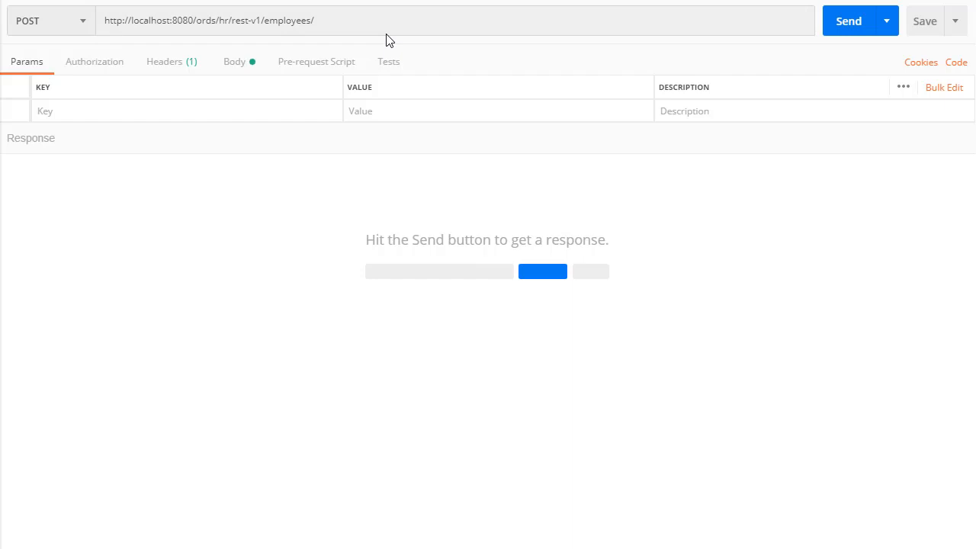
pyautogui.moveTo(186, 70)
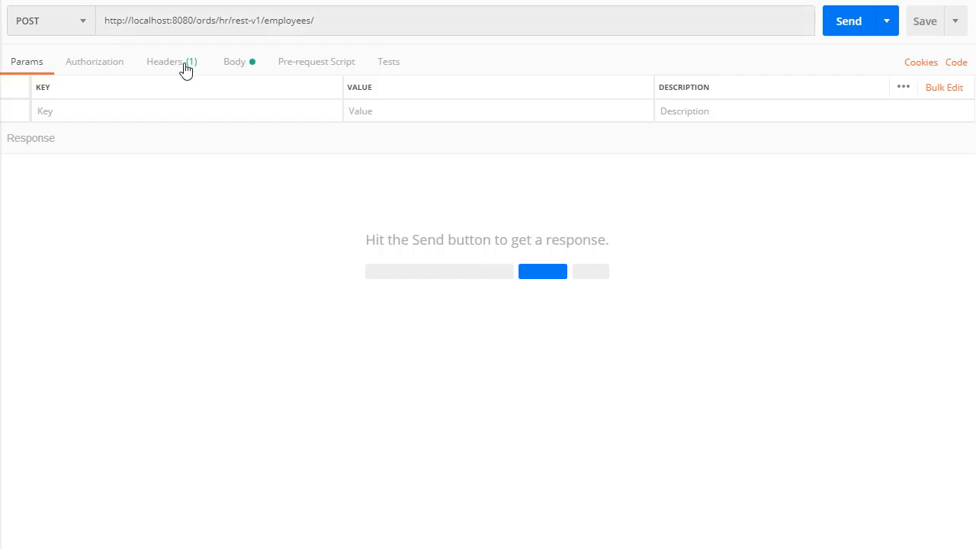
# Check the application/json header and body, then POST employee 9999 HALL, returning 200 OK
pyautogui.click(165, 61)
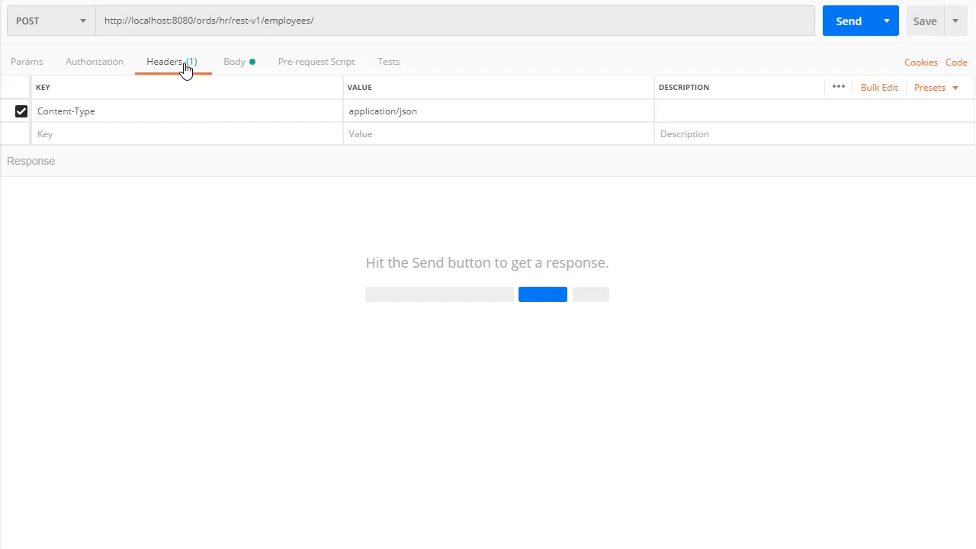
pyautogui.moveTo(244, 69)
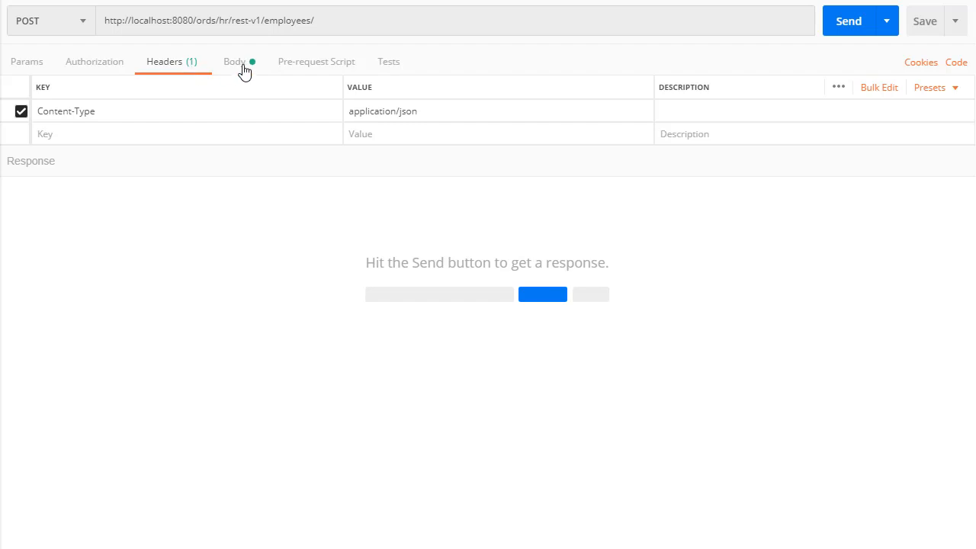
pyautogui.click(235, 61)
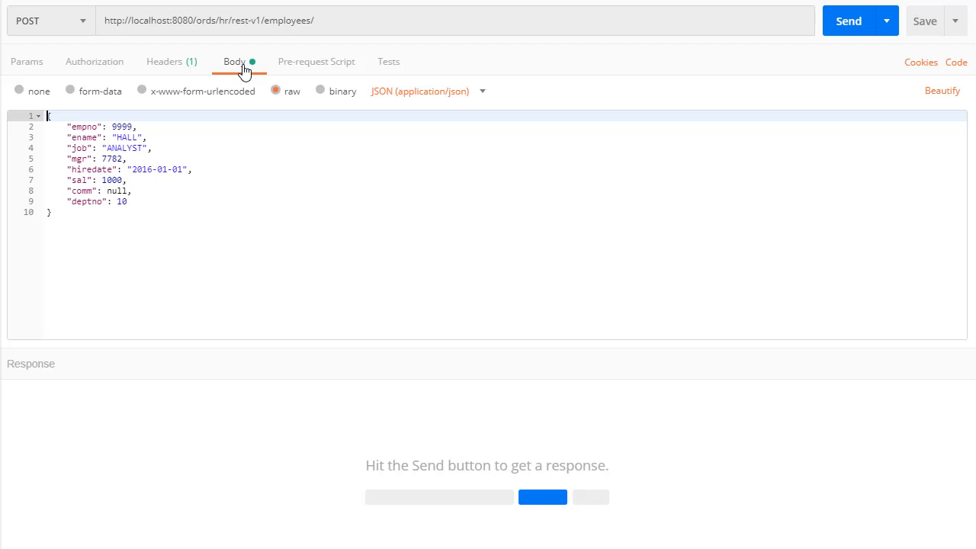
pyautogui.click(848, 22)
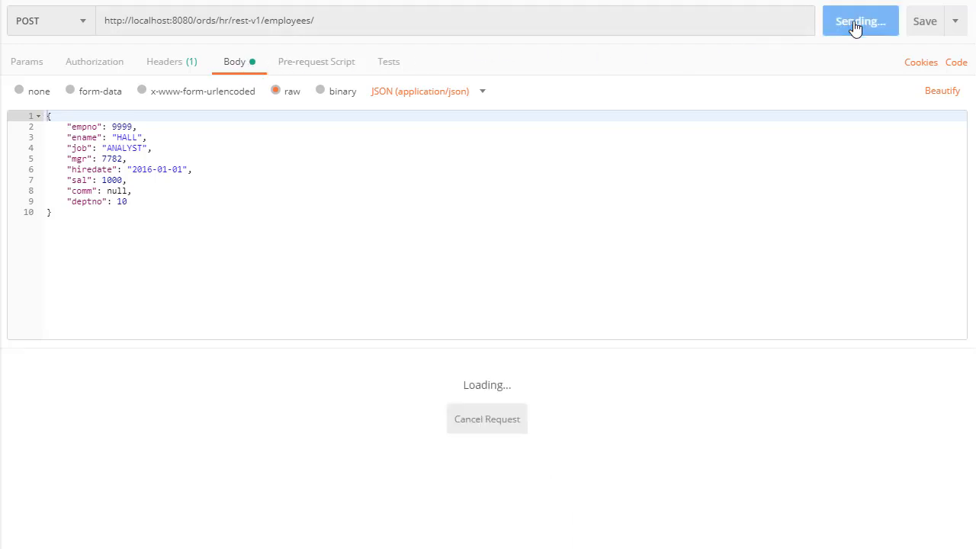
pyautogui.click(860, 22)
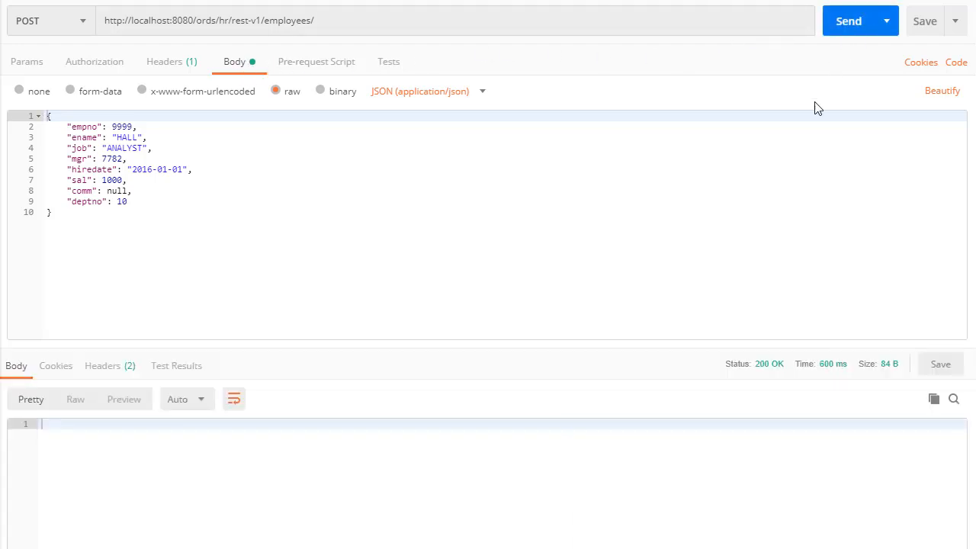
pyautogui.moveTo(769, 363)
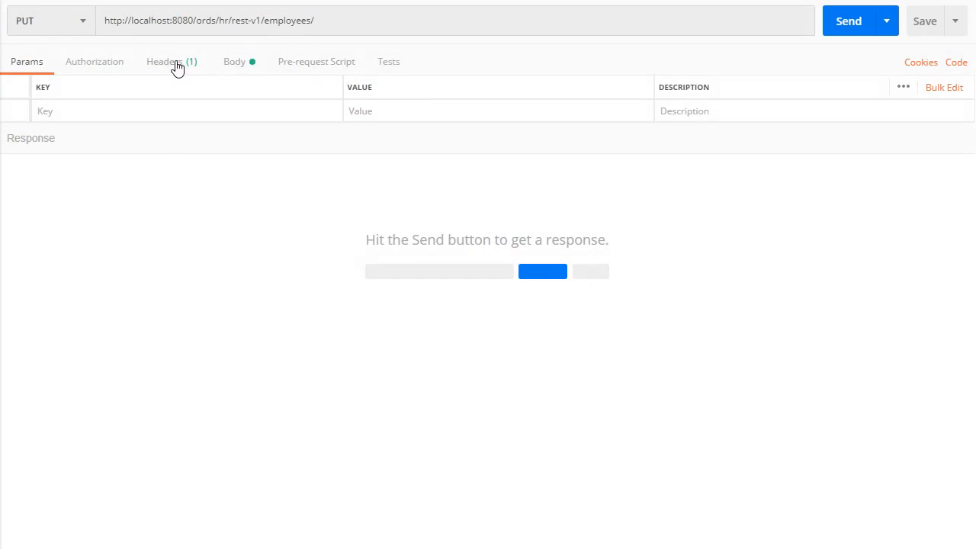
# Check header and body, then PUT employee 9999 as WOOD in department 20
pyautogui.click(165, 61)
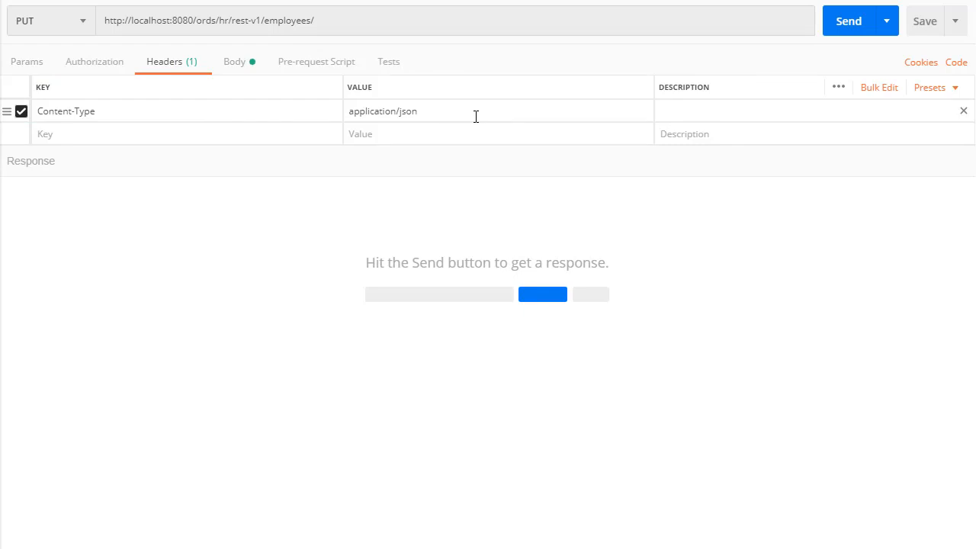
pyautogui.click(235, 61)
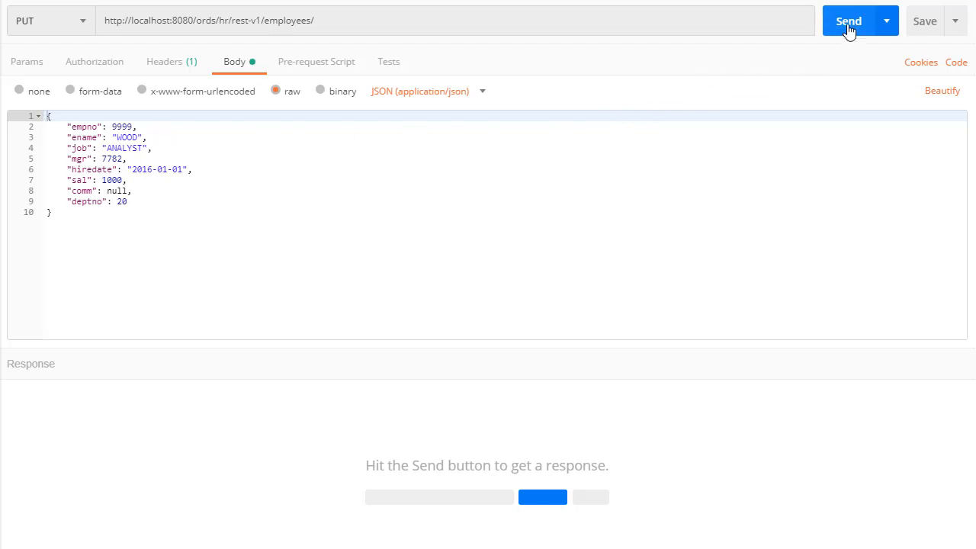
pyautogui.click(848, 21)
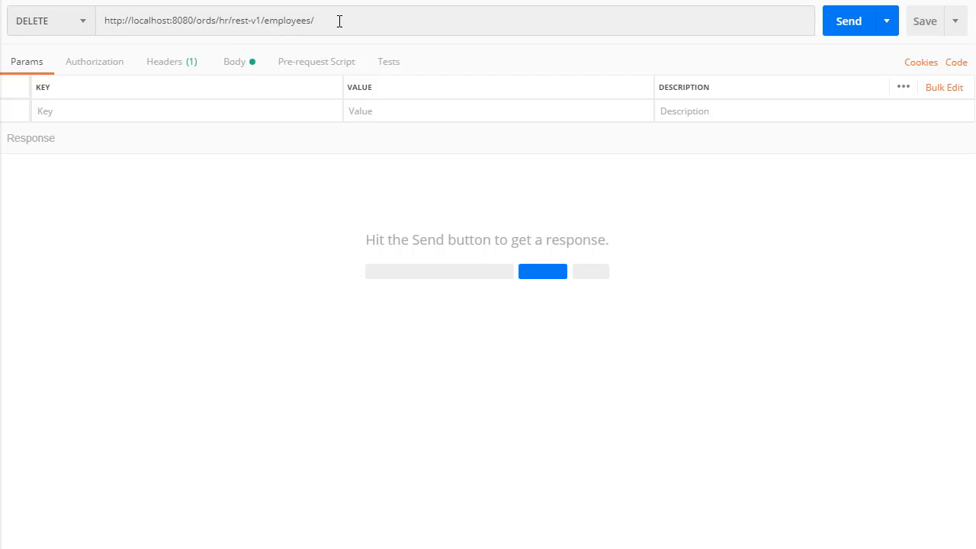
# Check header and body {"empno": 9999}, then send the DELETE returning 200 OK
pyautogui.click(164, 61)
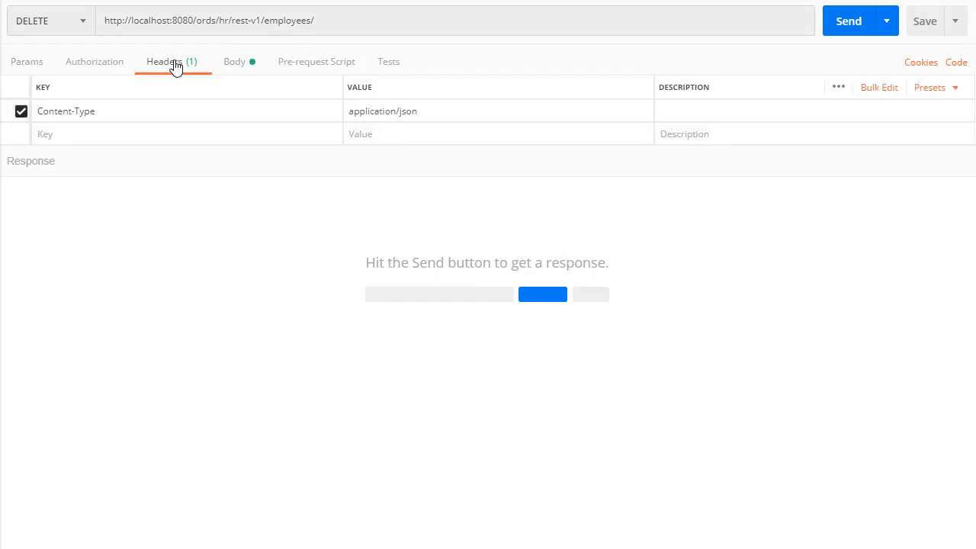
pyautogui.moveTo(444, 125)
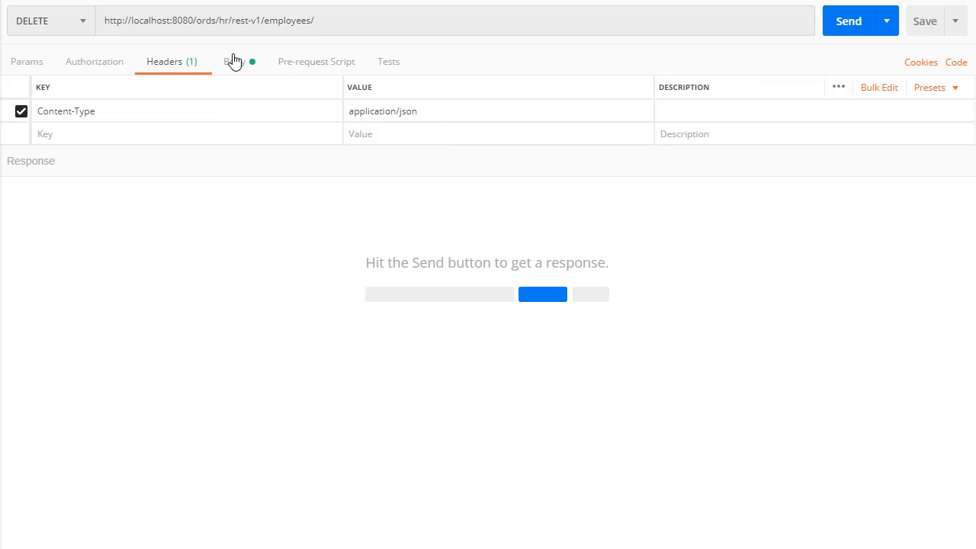
pyautogui.click(234, 61)
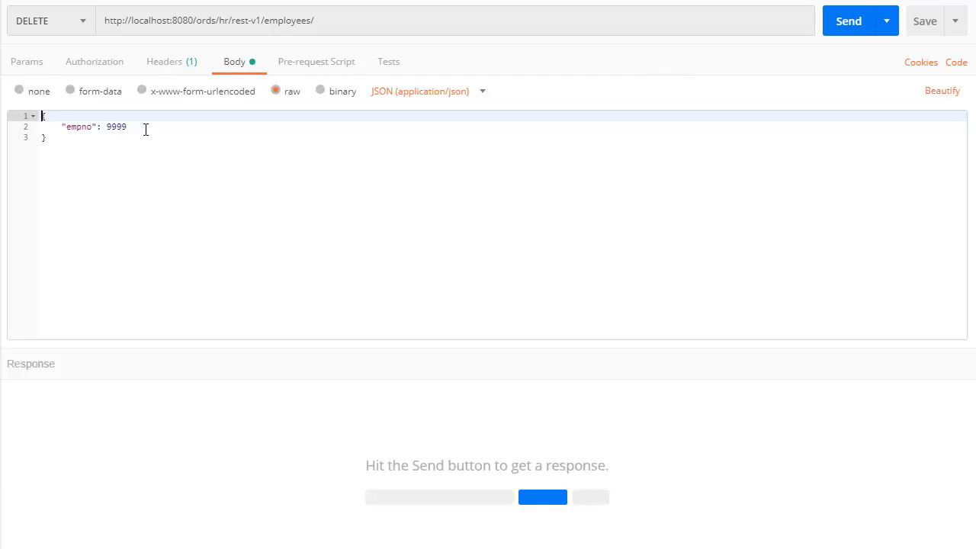
pyautogui.moveTo(709, 129)
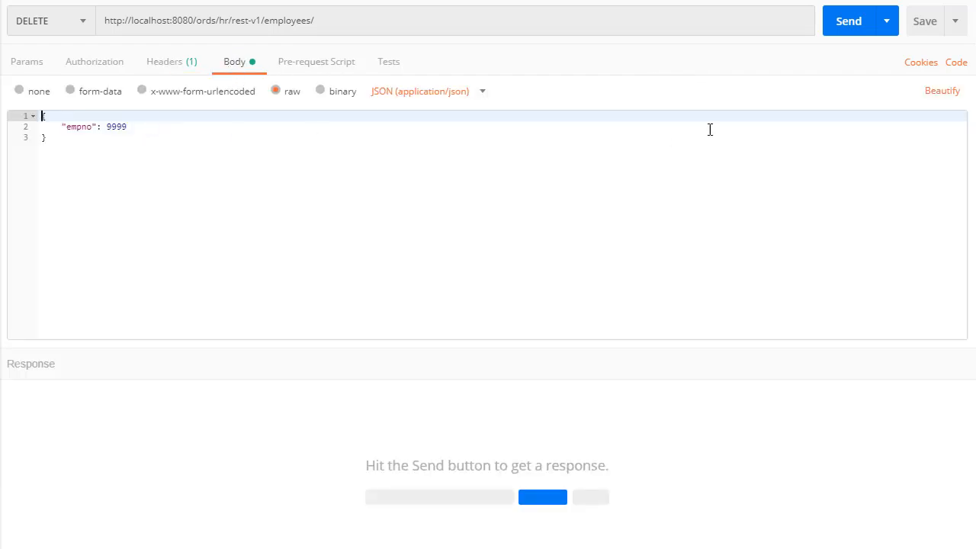
pyautogui.click(848, 22)
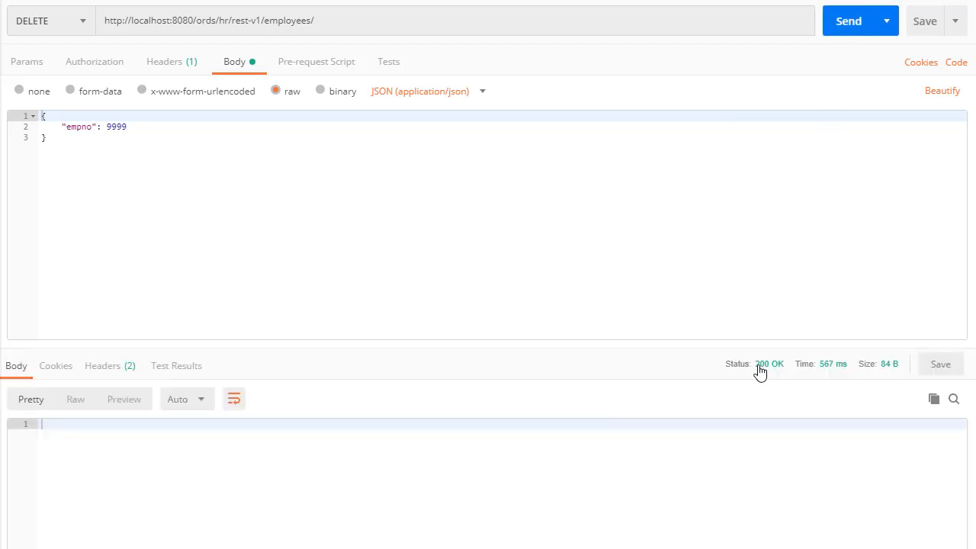
pyautogui.moveTo(406, 404)
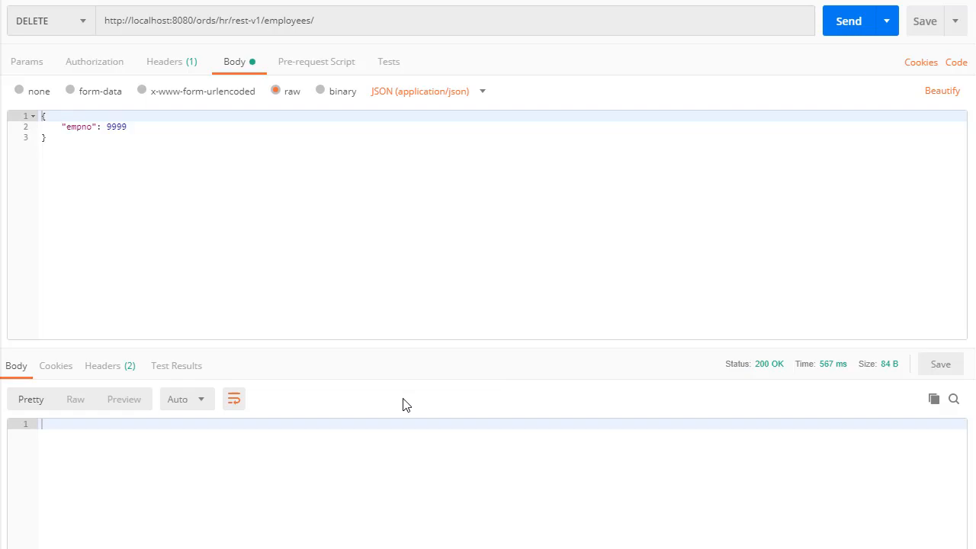